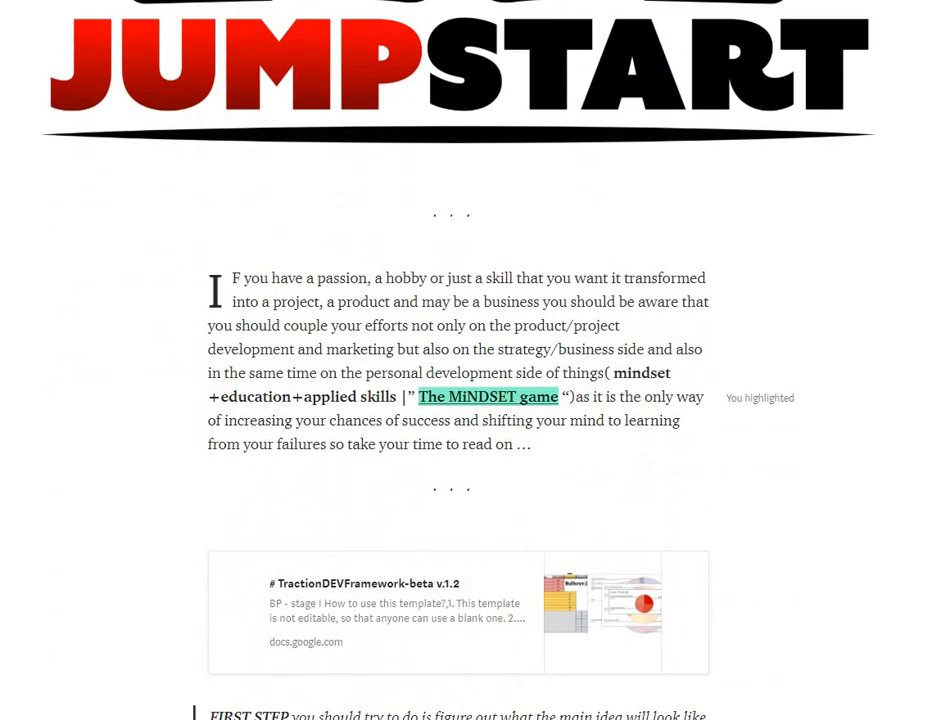
scroll(down, 3)
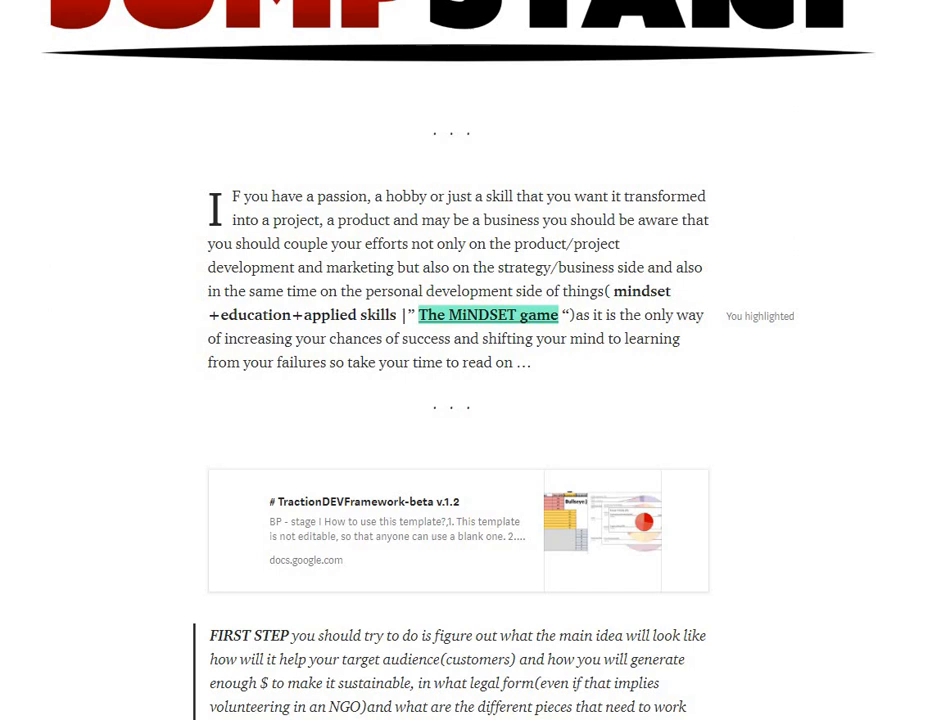
scroll(down, 3)
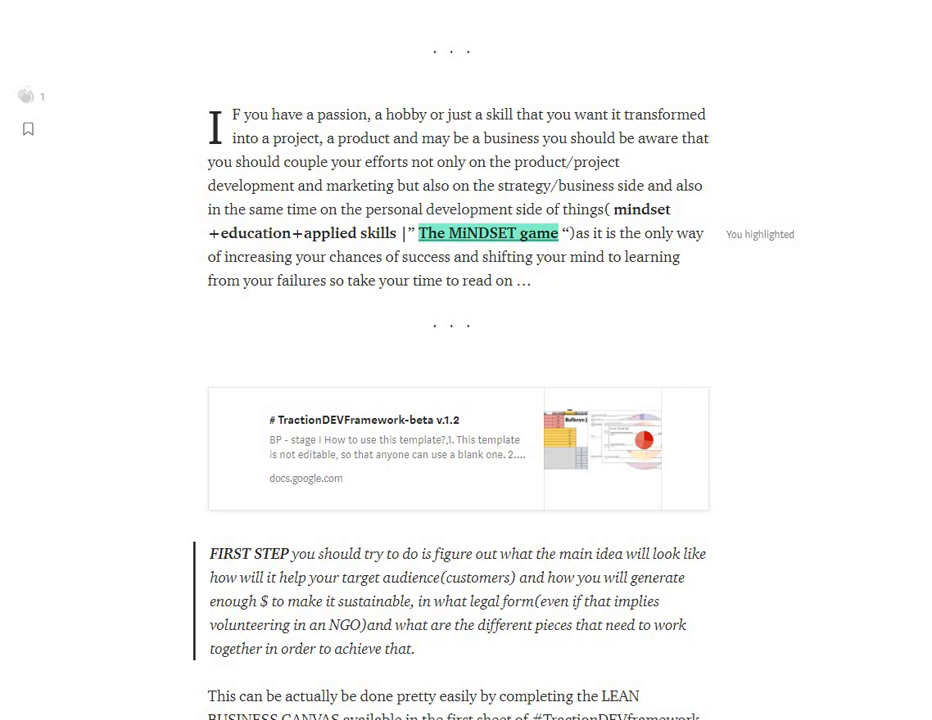
scroll(down, 3)
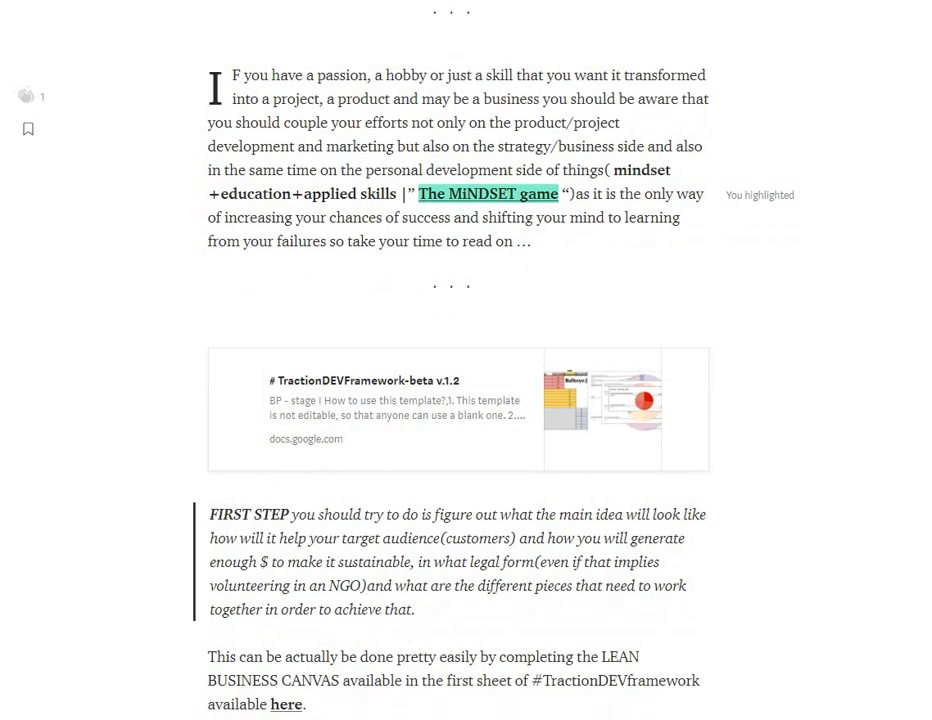
scroll(down, 3)
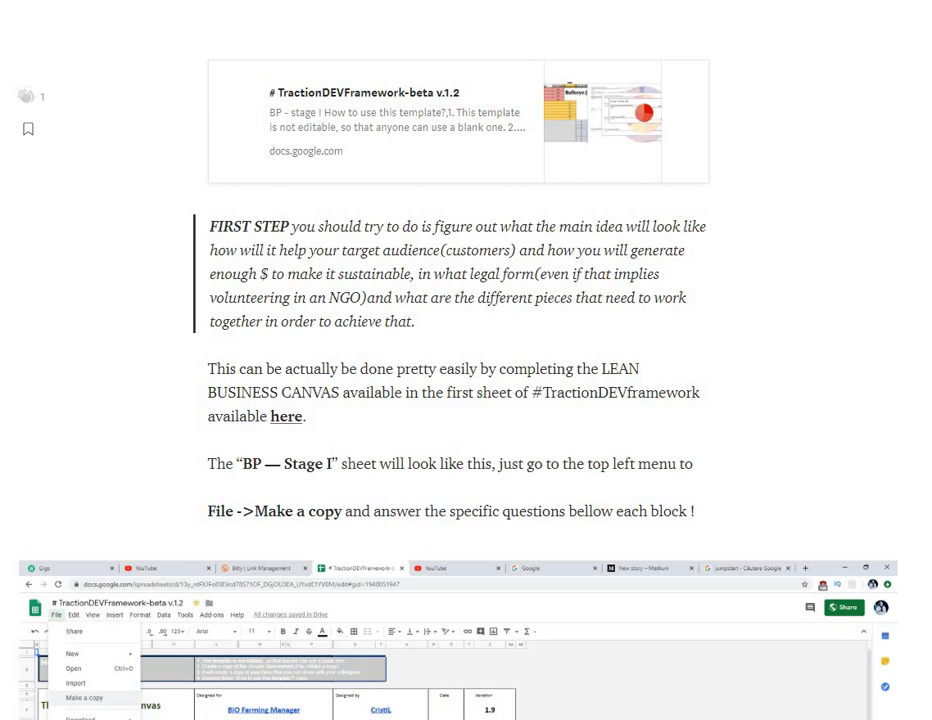
scroll(down, 3)
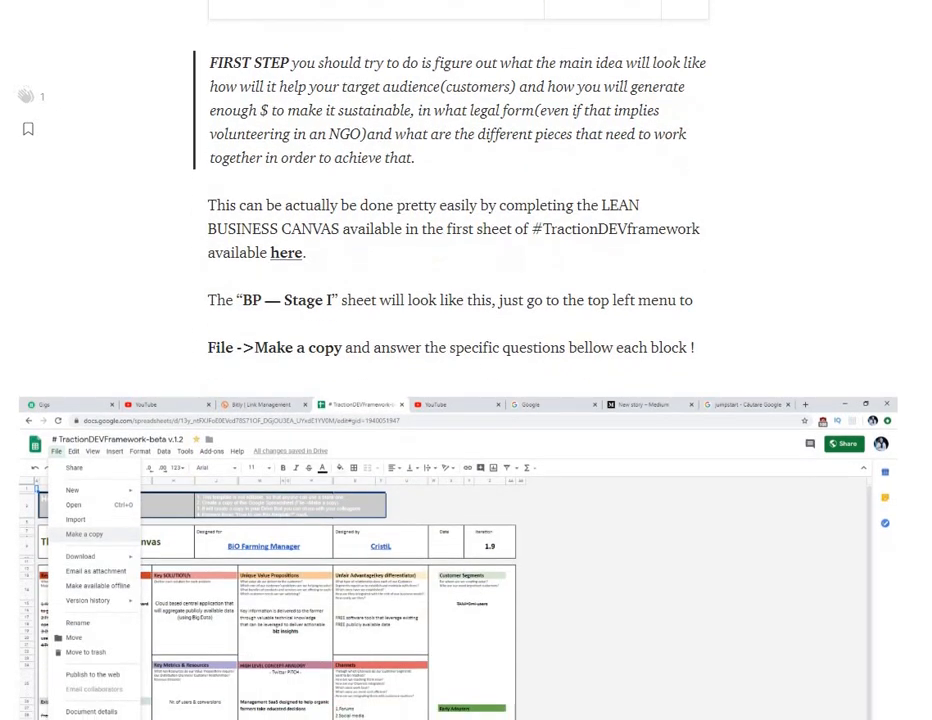
scroll(down, 3)
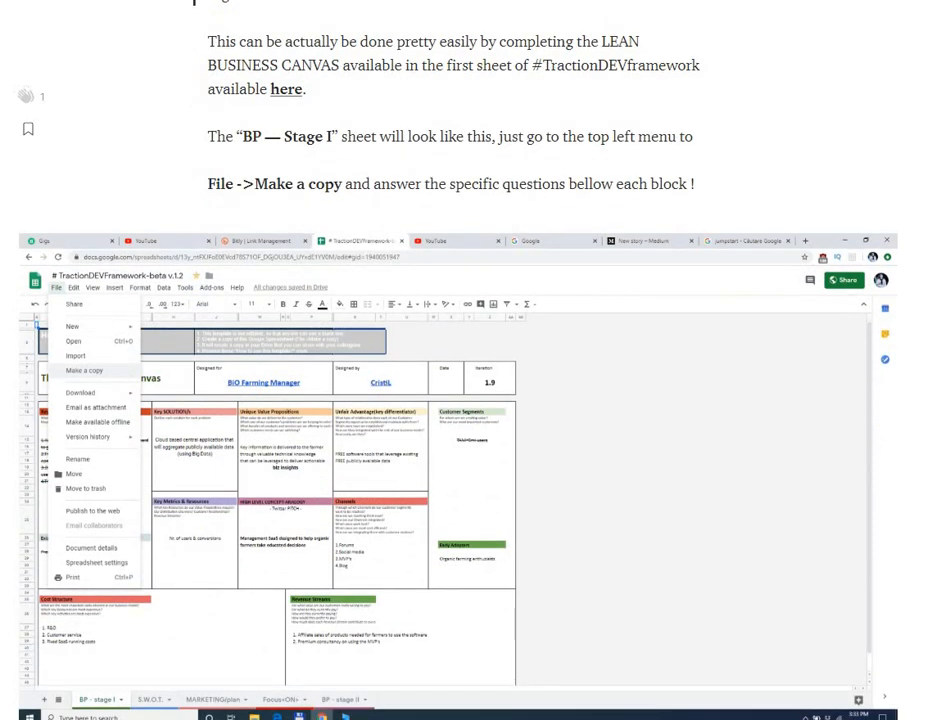
scroll(down, 3)
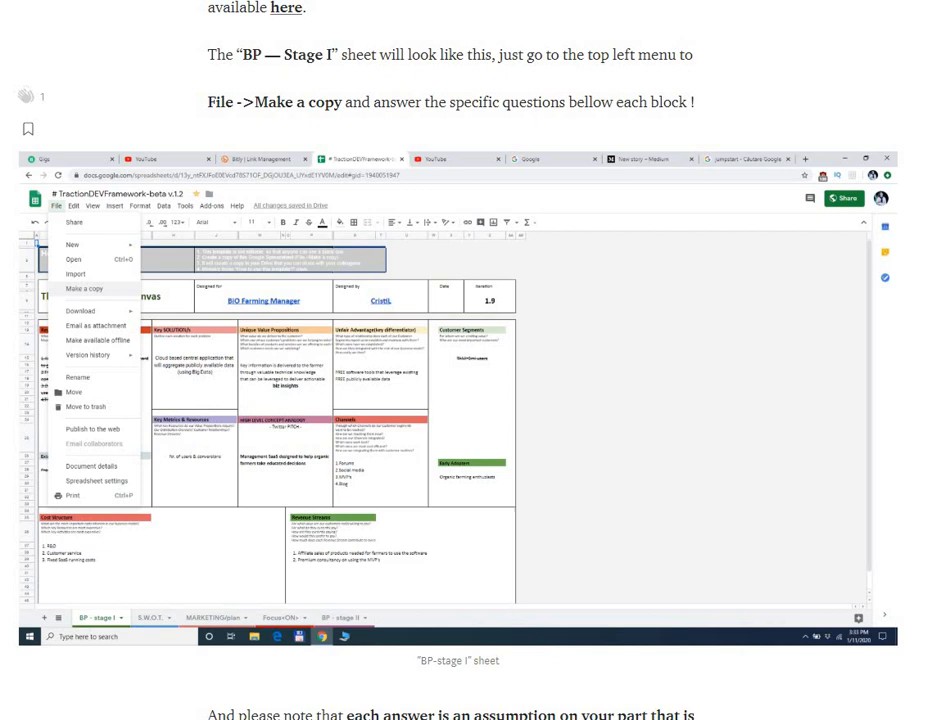
scroll(down, 3)
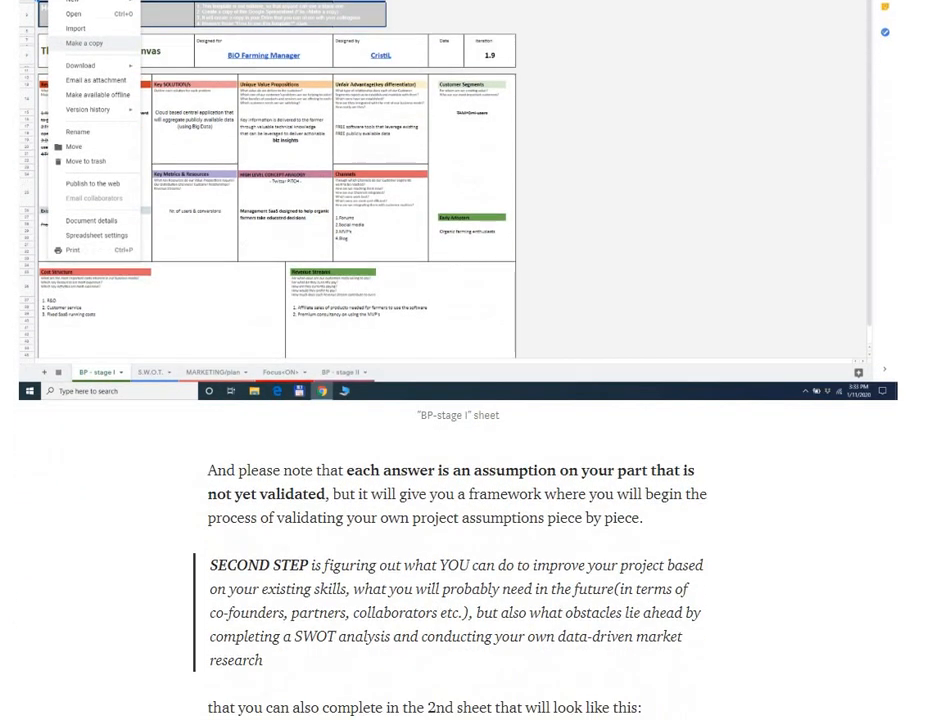
scroll(down, 3)
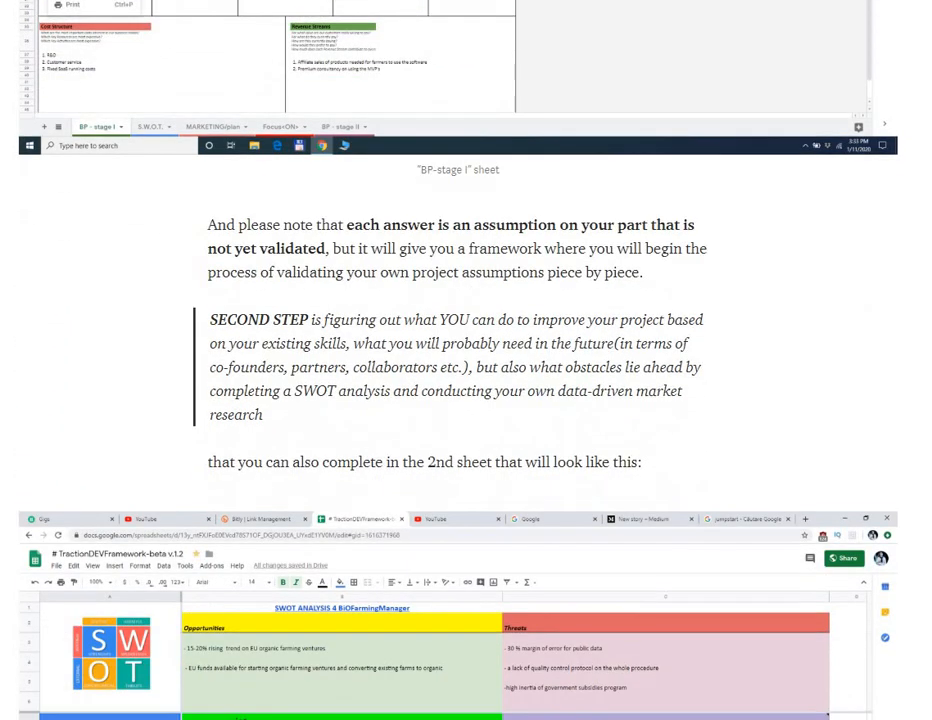
scroll(down, 3)
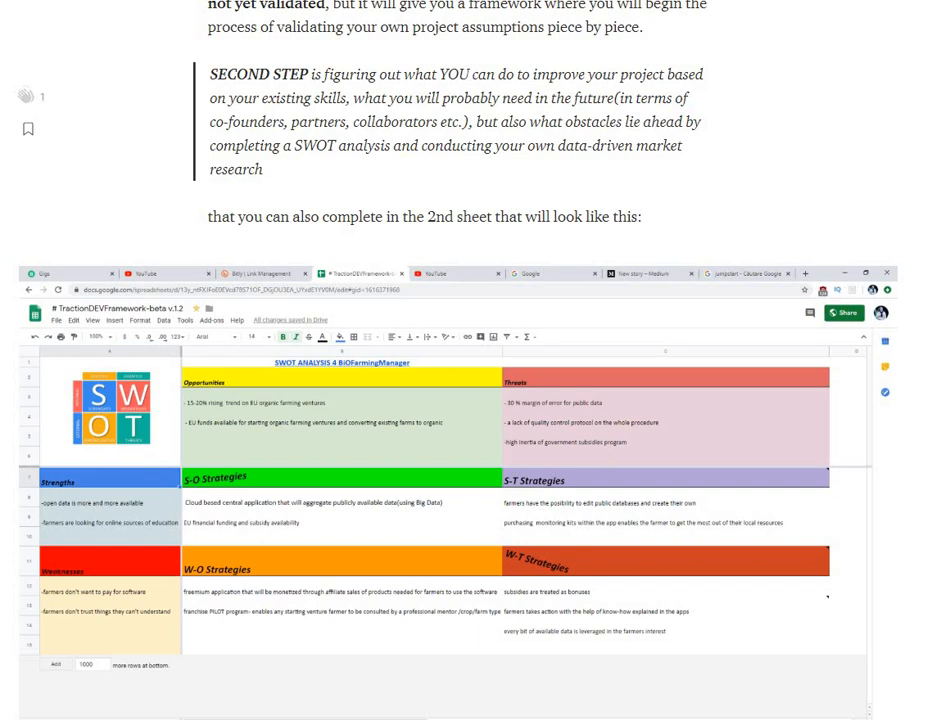
scroll(down, 3)
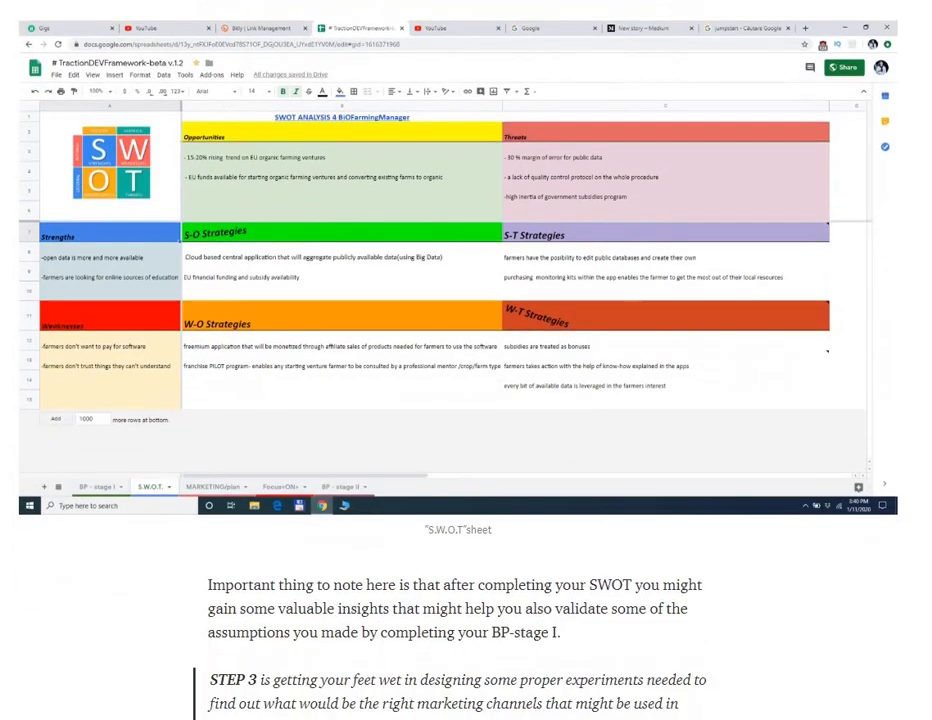
scroll(down, 3)
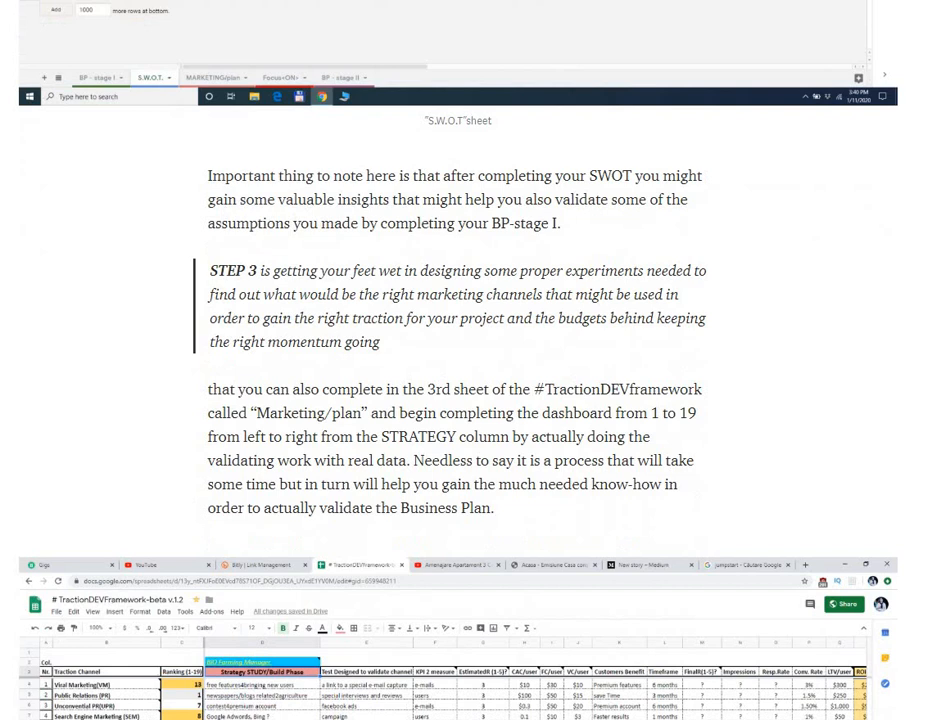
scroll(down, 3)
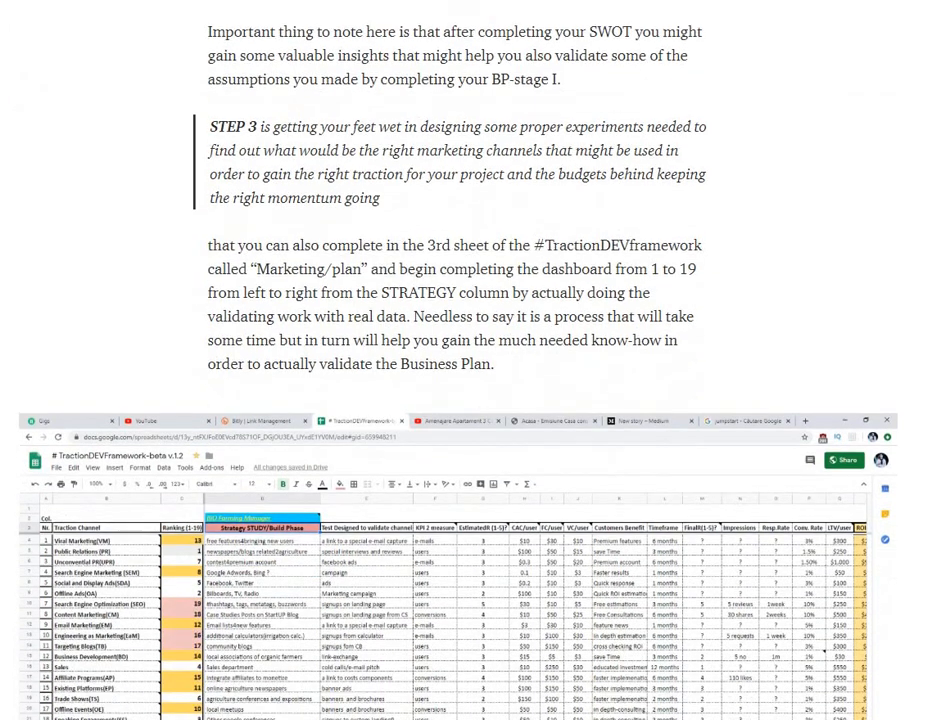
scroll(down, 3)
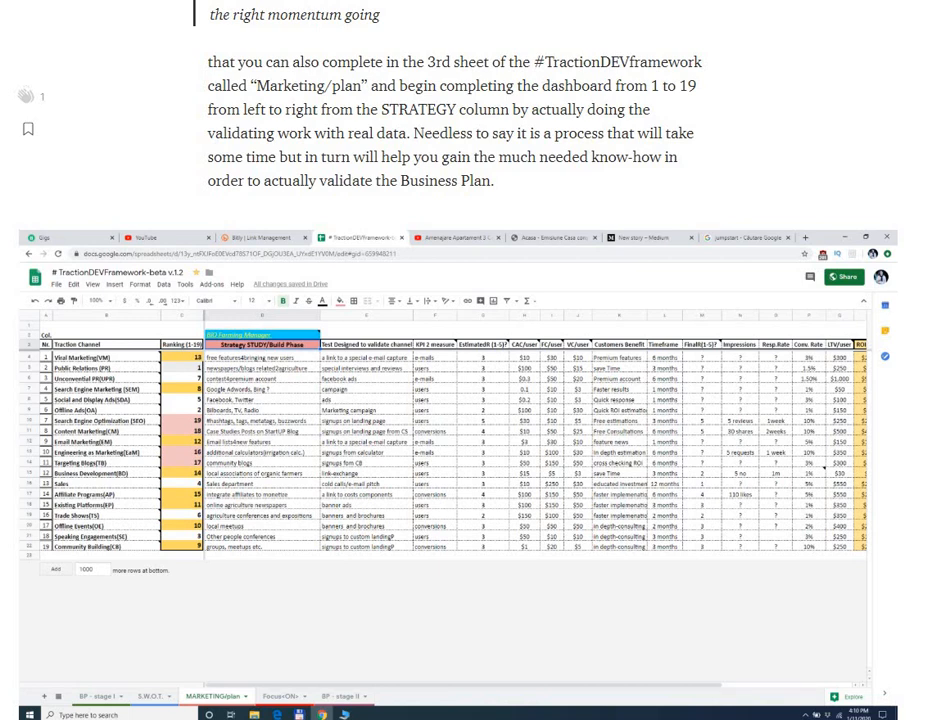
scroll(down, 3)
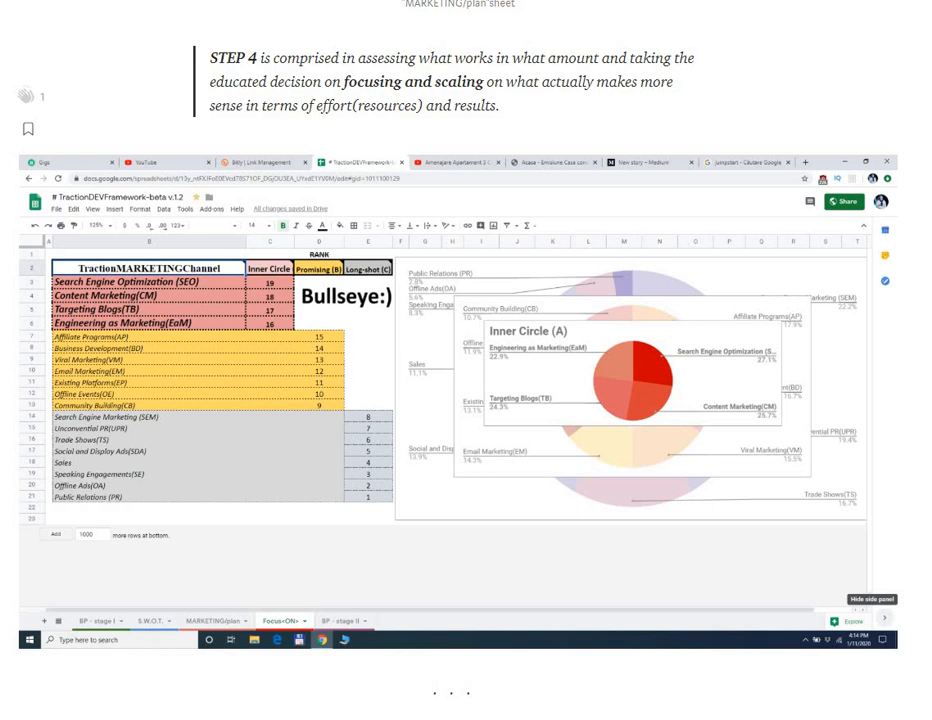
scroll(down, 3)
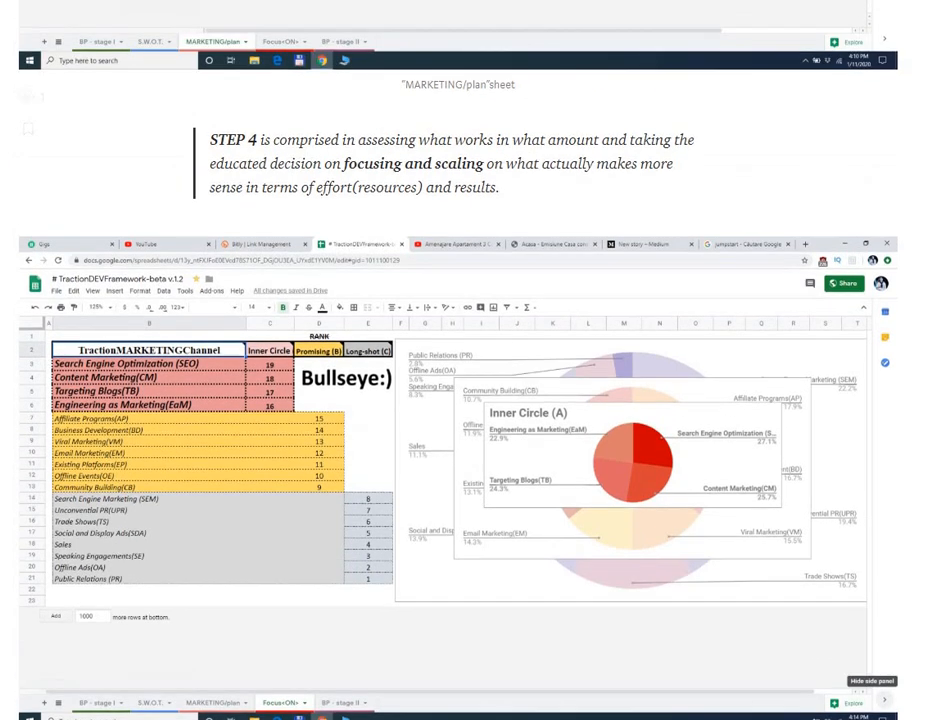
scroll(down, 3)
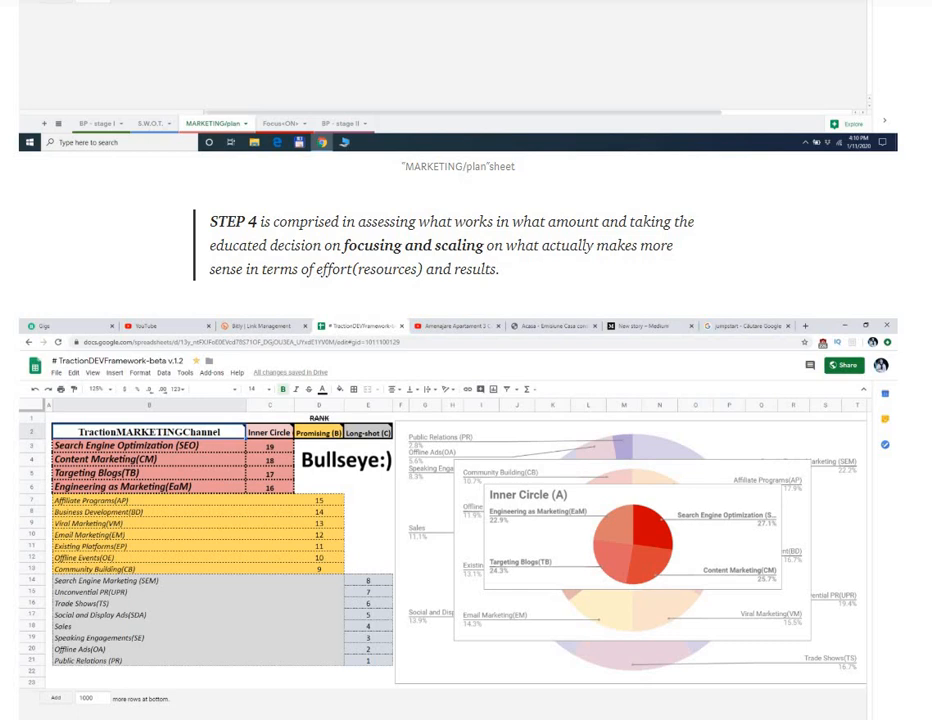
scroll(down, 3)
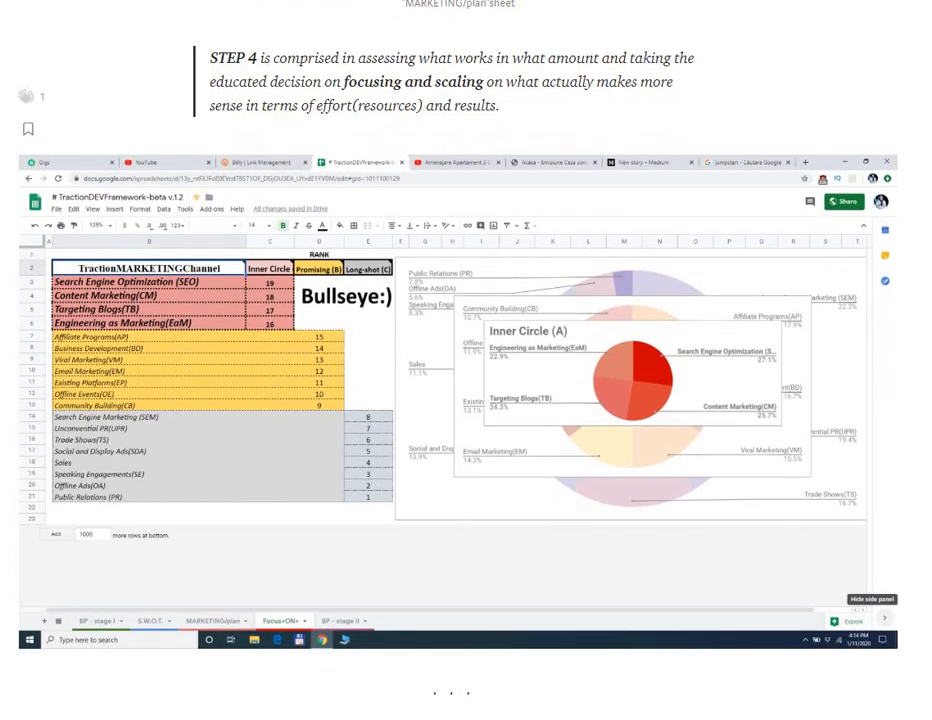